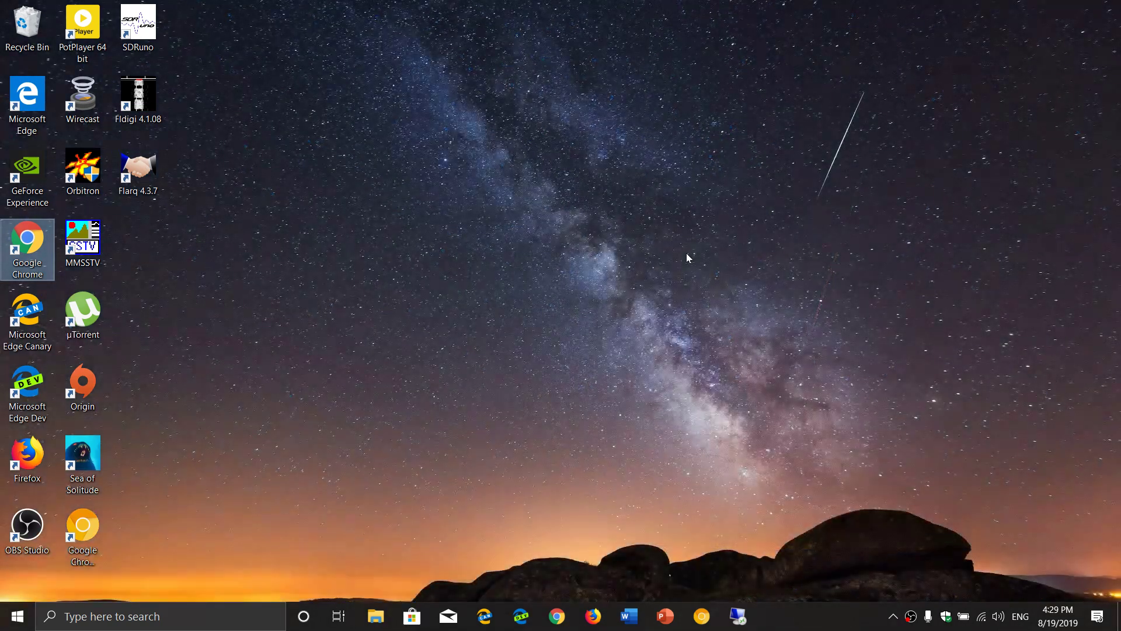
Show and dismiss the desktop context menu, then bring up Action Center from the taskbar.
right_click(685, 257)
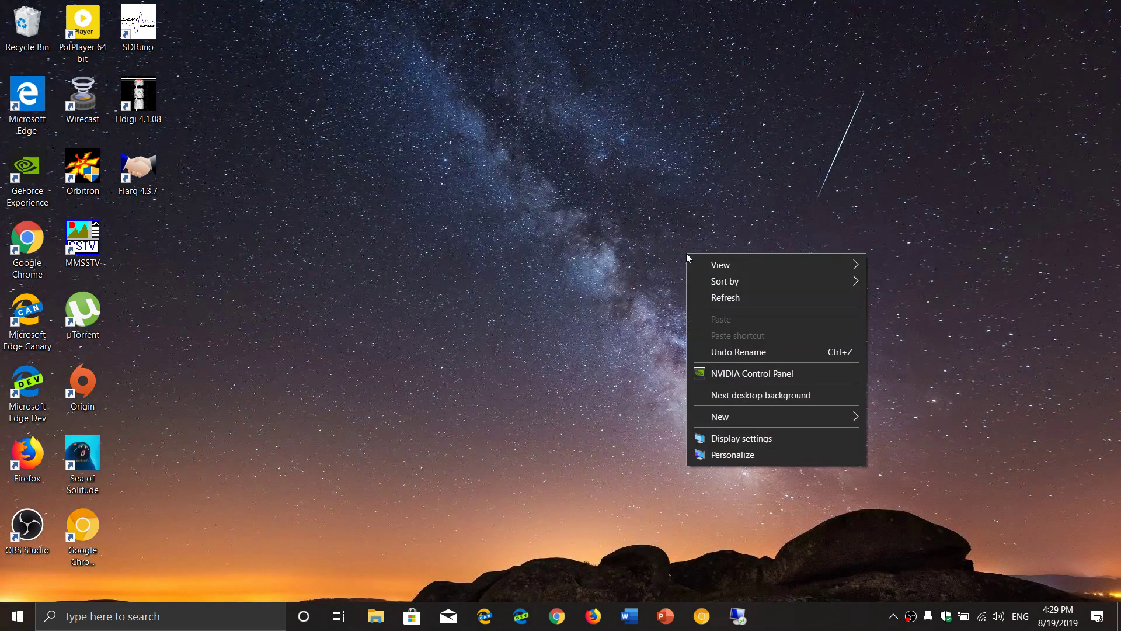
click(761, 394)
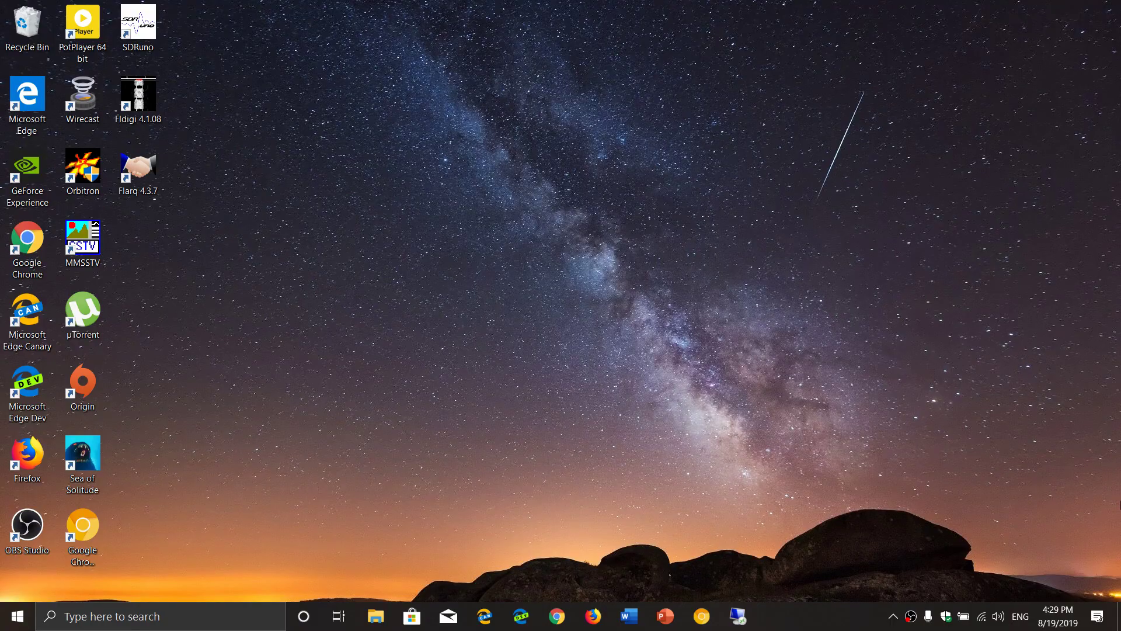
click(1097, 615)
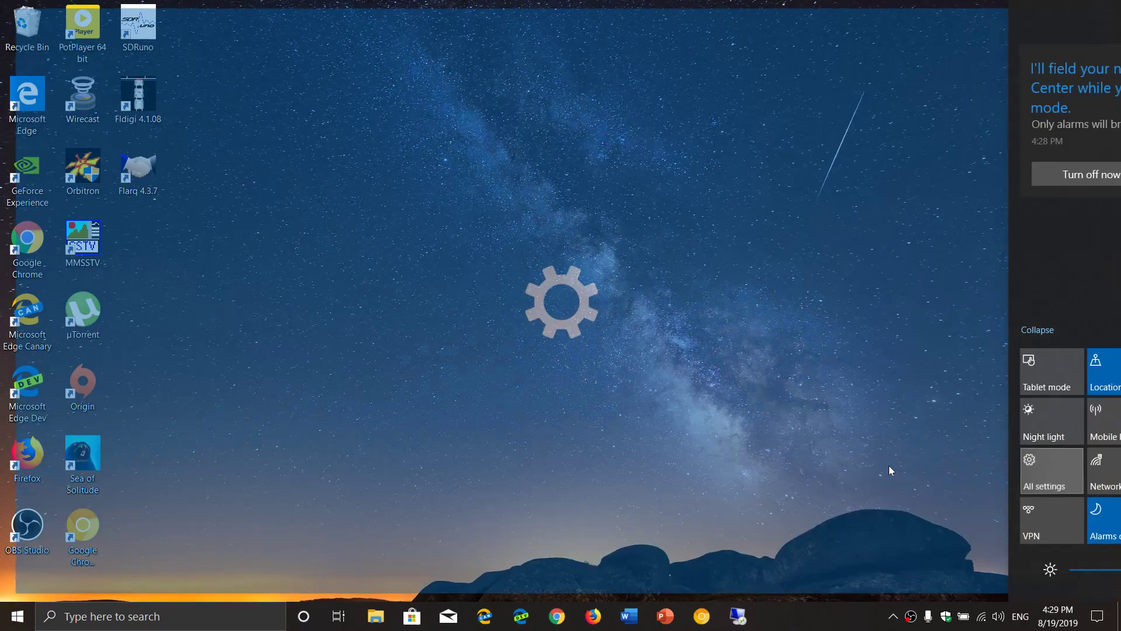
From All settings go to Personalization > Lock screen and scroll to the screen saver links.
click(1044, 466)
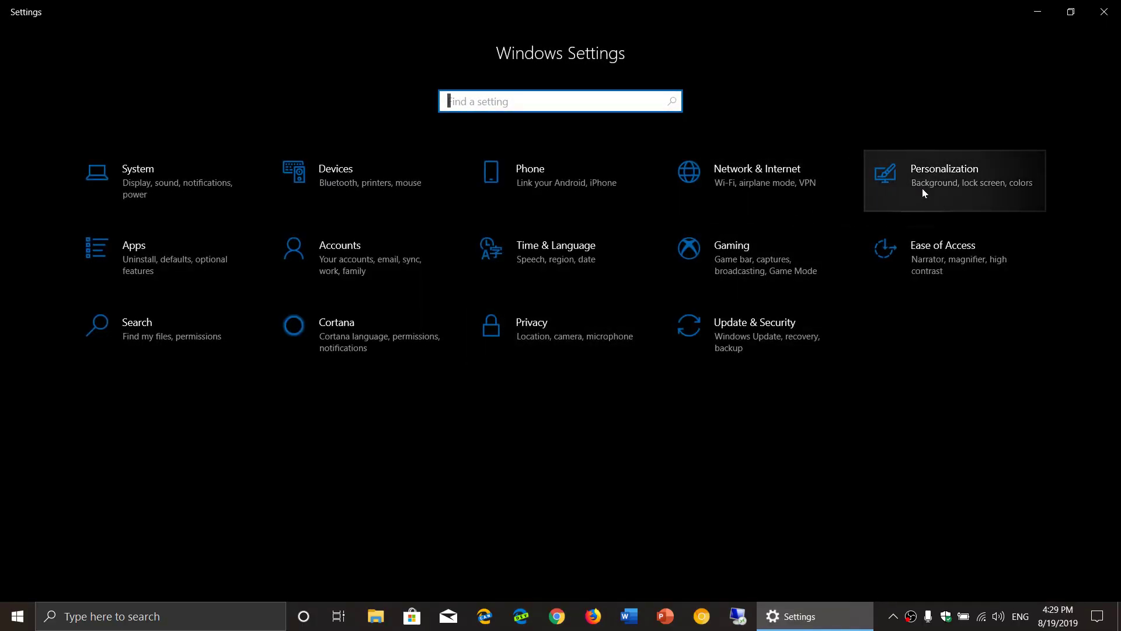
click(943, 180)
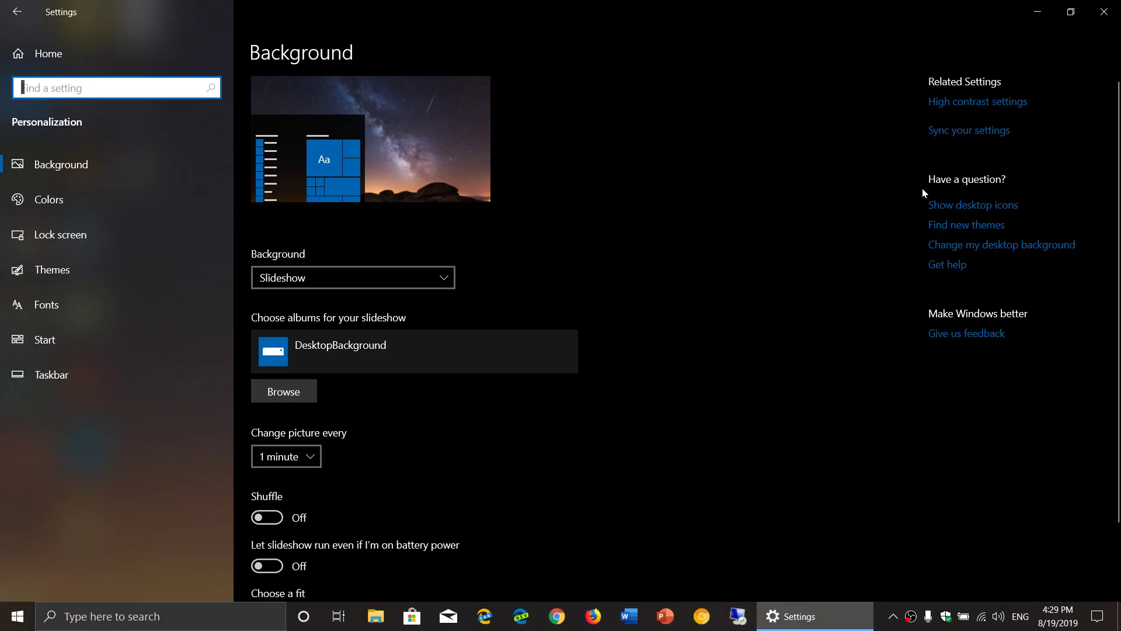
scroll(down, 3)
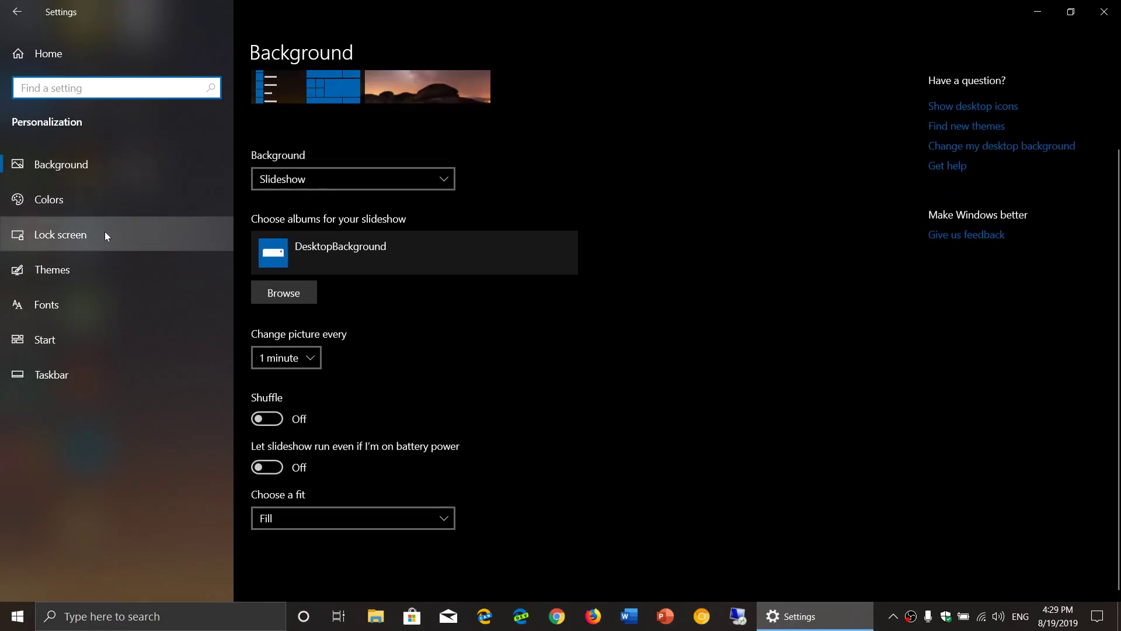
click(59, 234)
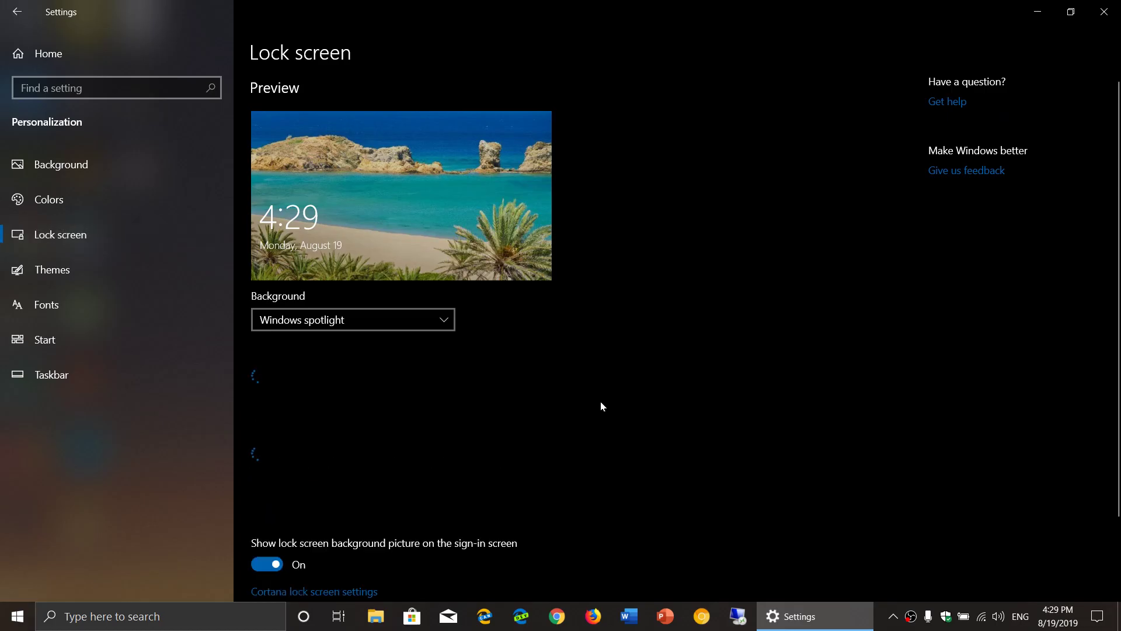
scroll(down, 3)
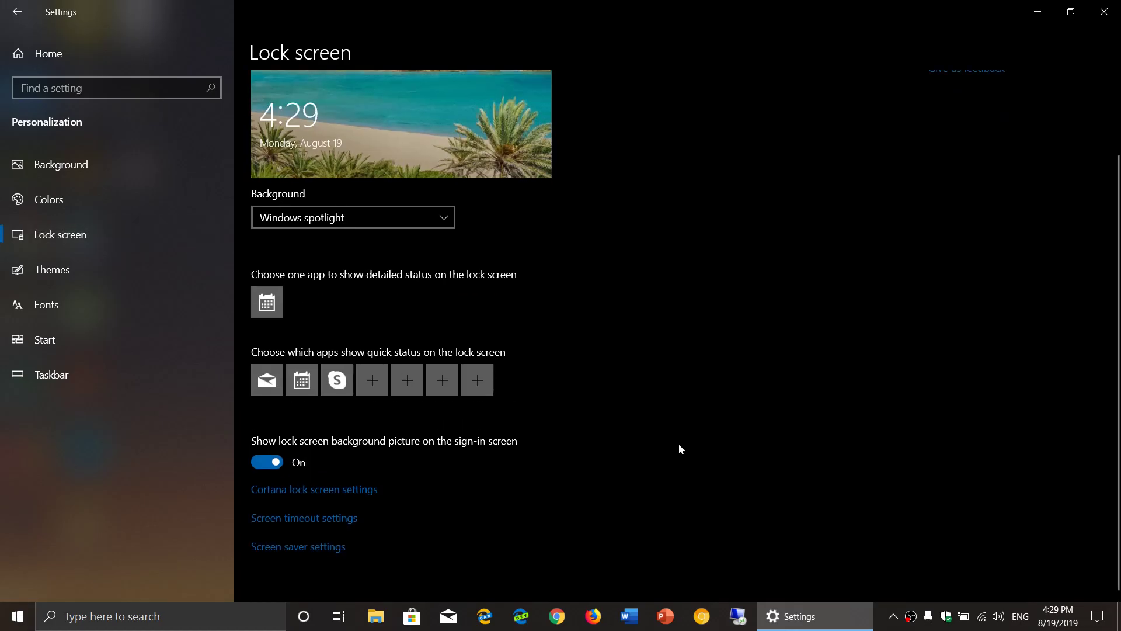
mouse_move(297, 546)
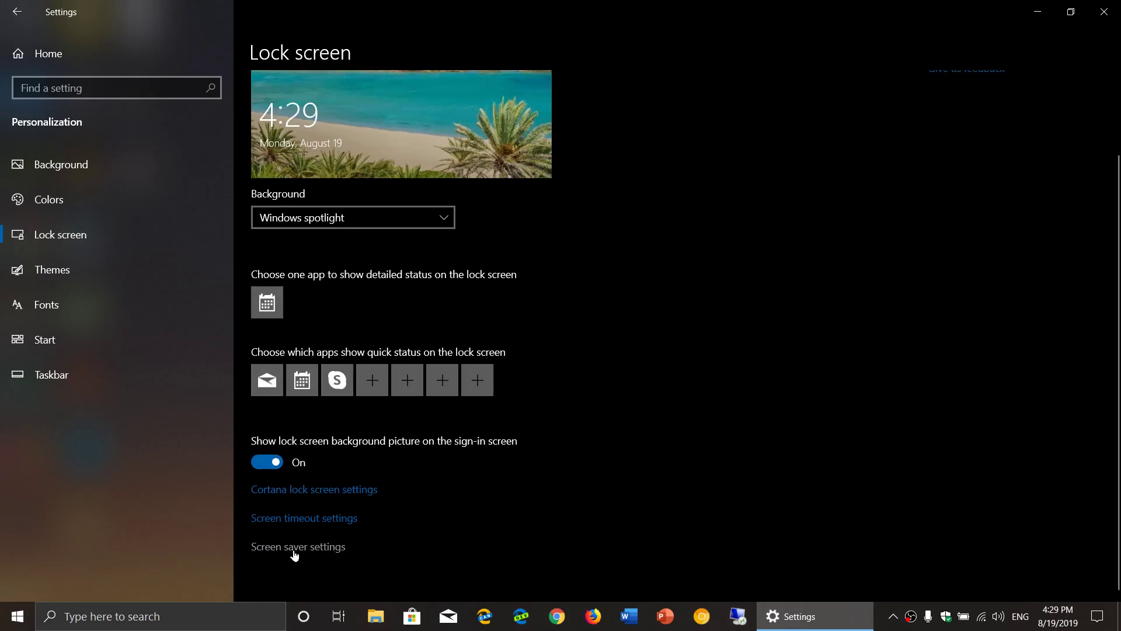
click(297, 546)
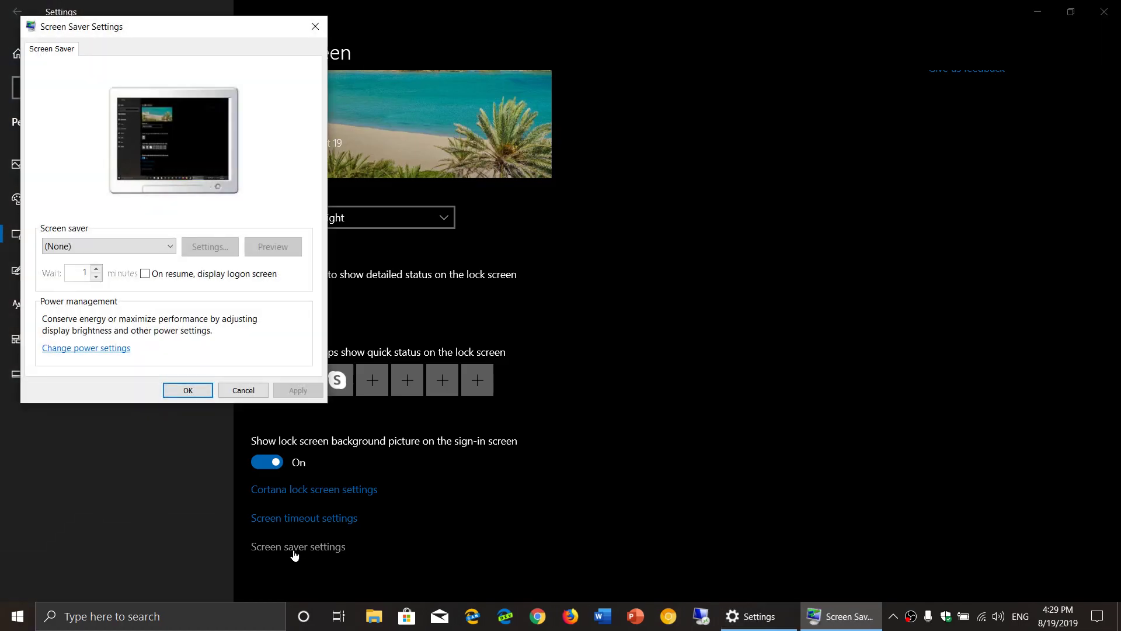
mouse_move(256, 356)
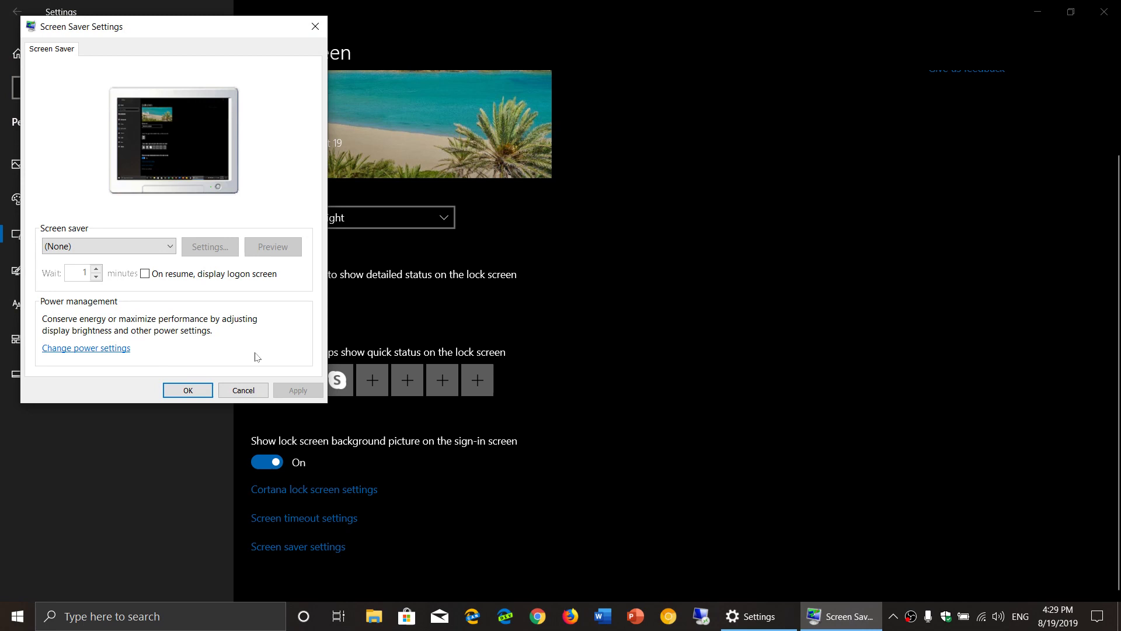
mouse_move(222, 346)
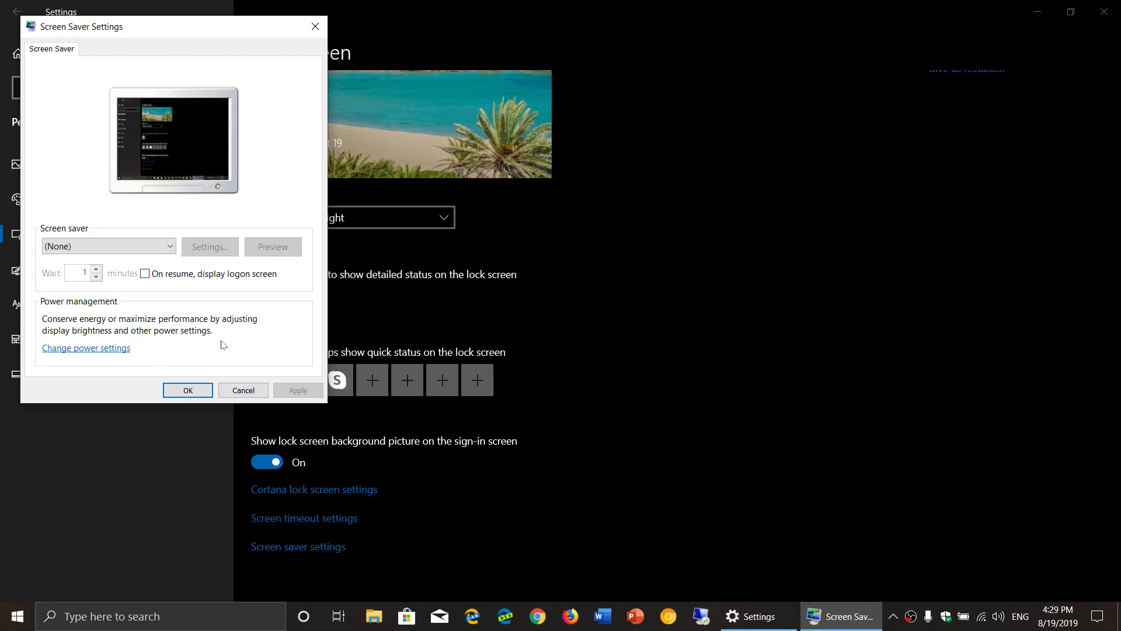
mouse_move(206, 341)
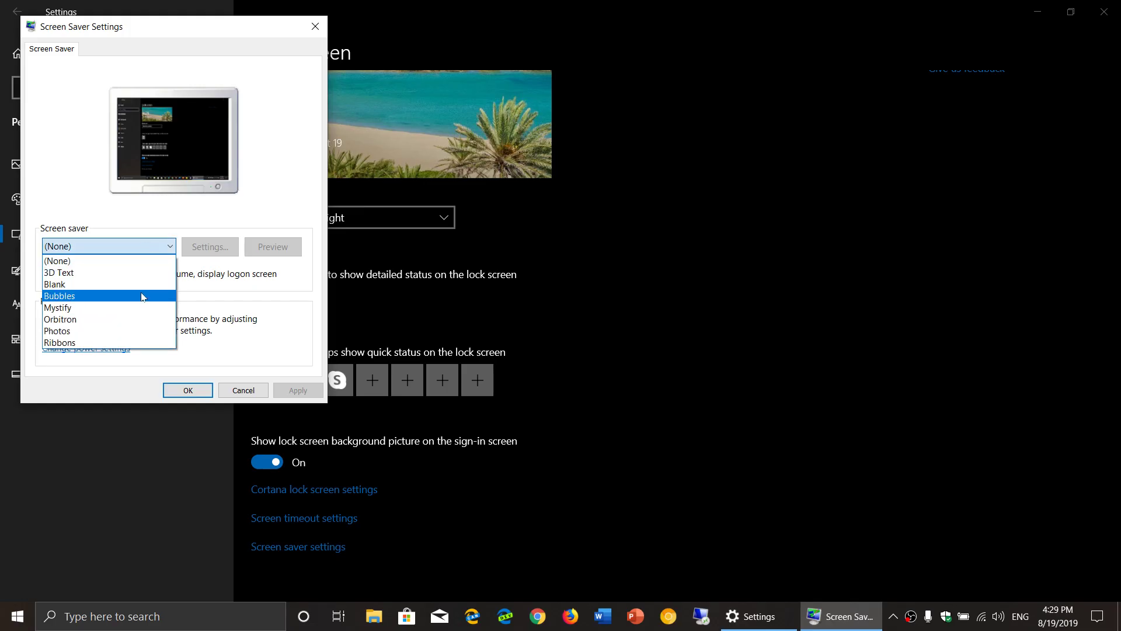
click(59, 296)
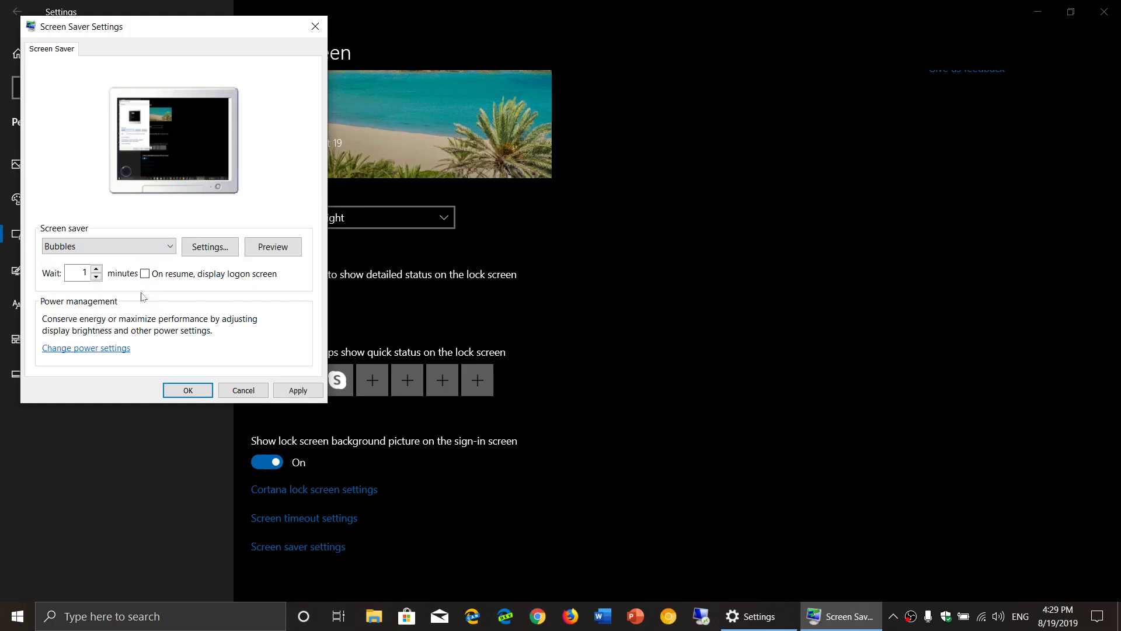
click(273, 246)
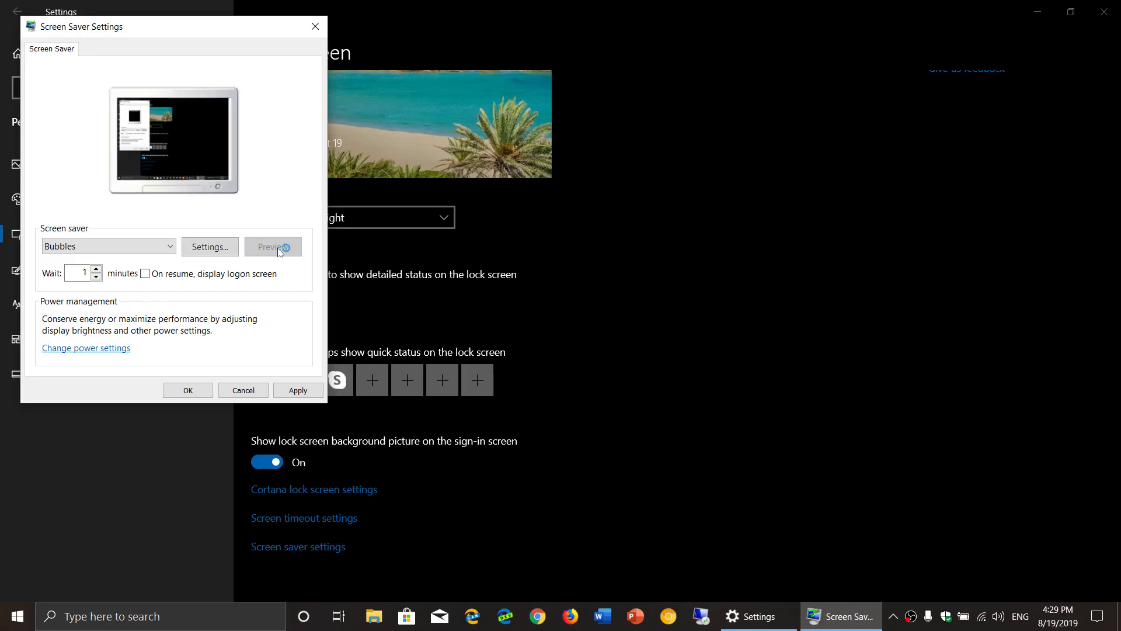
click(272, 246)
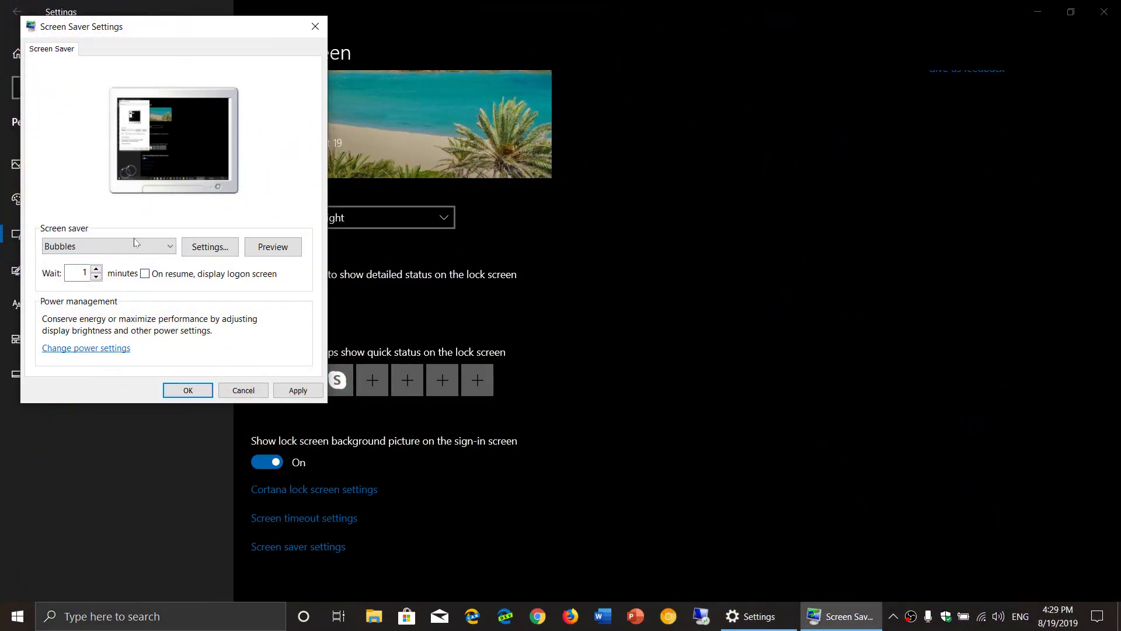
click(108, 246)
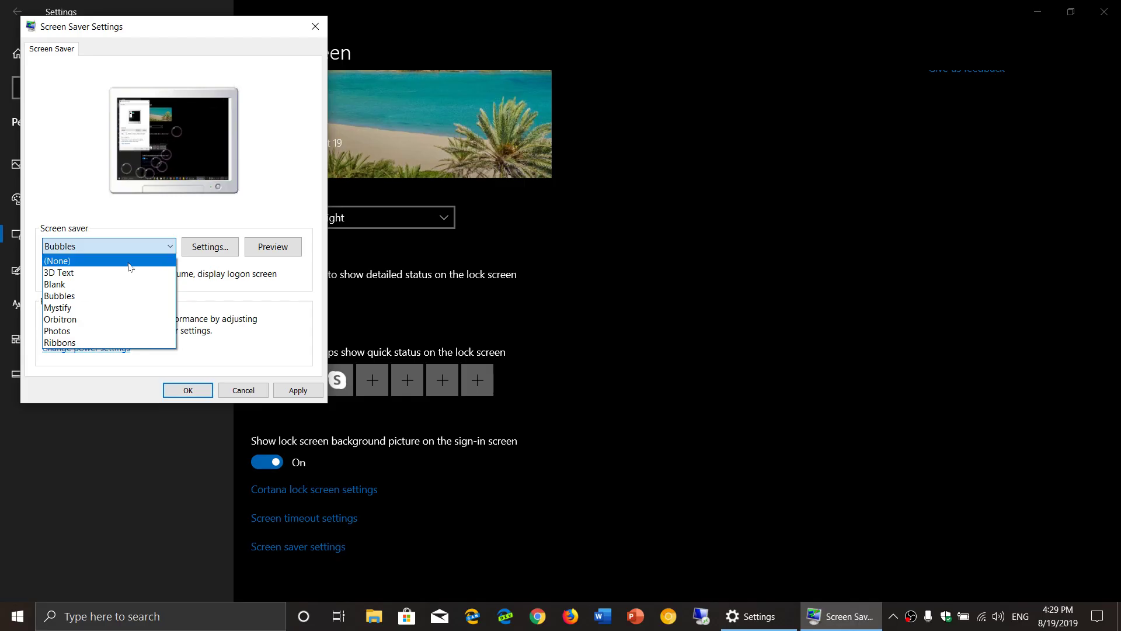
click(56, 261)
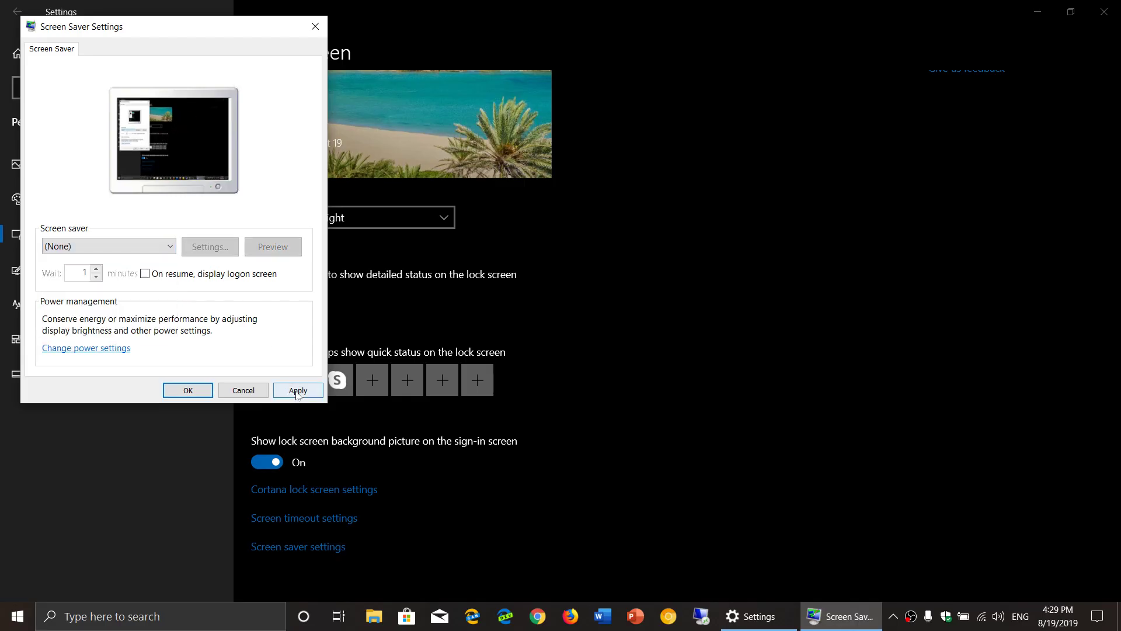
click(298, 390)
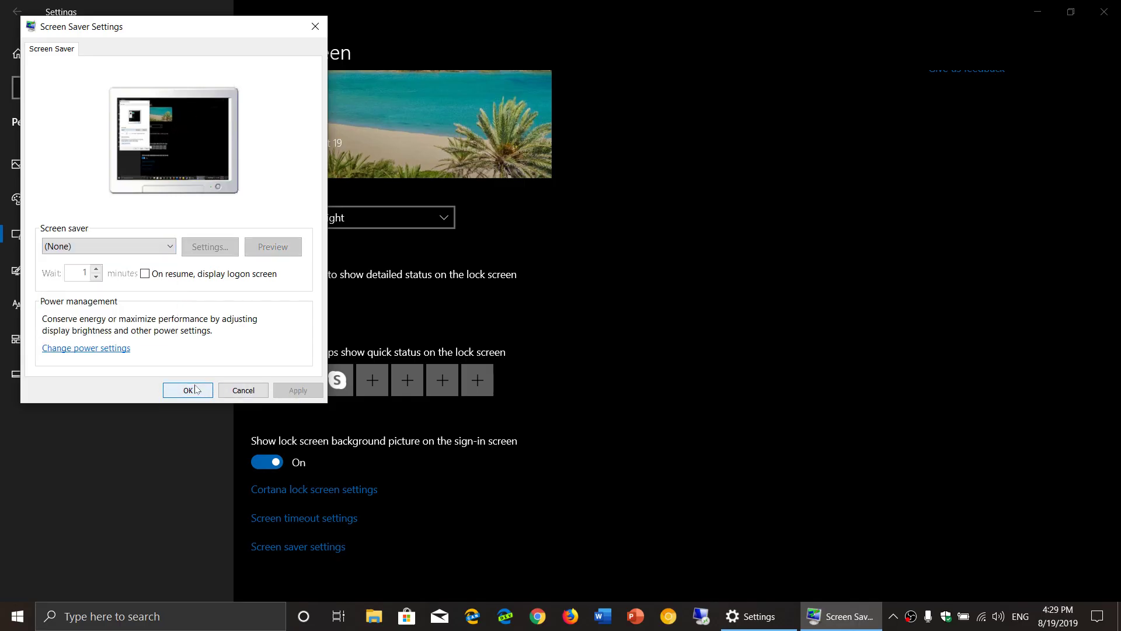
click(187, 390)
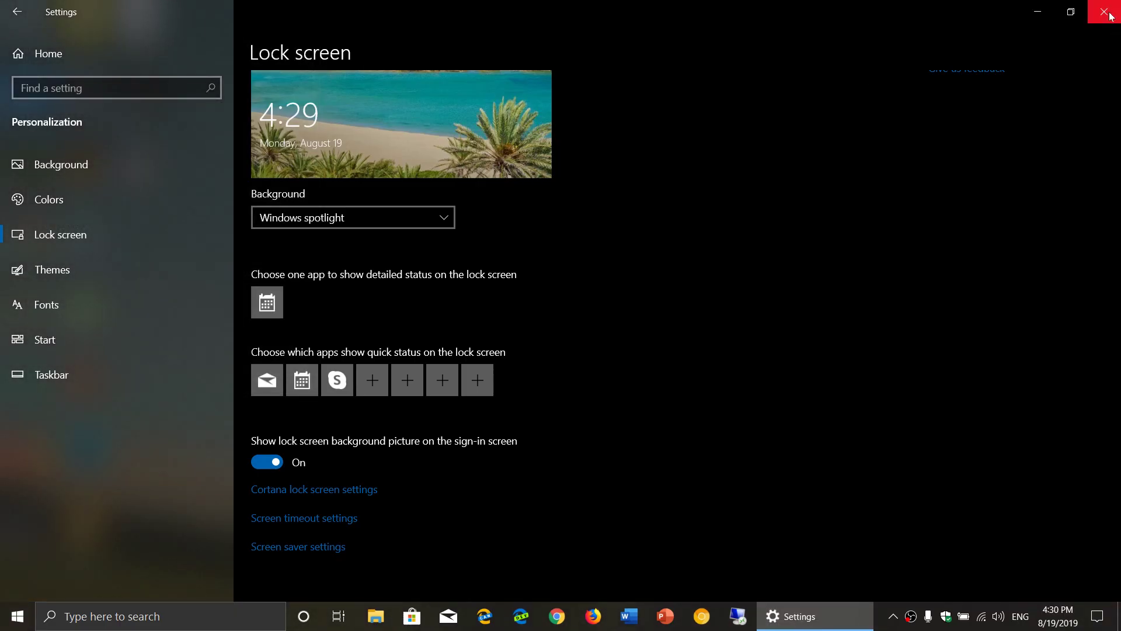
Search the taskbar for "screen" so the screen saver on/off result appears.
click(1109, 13)
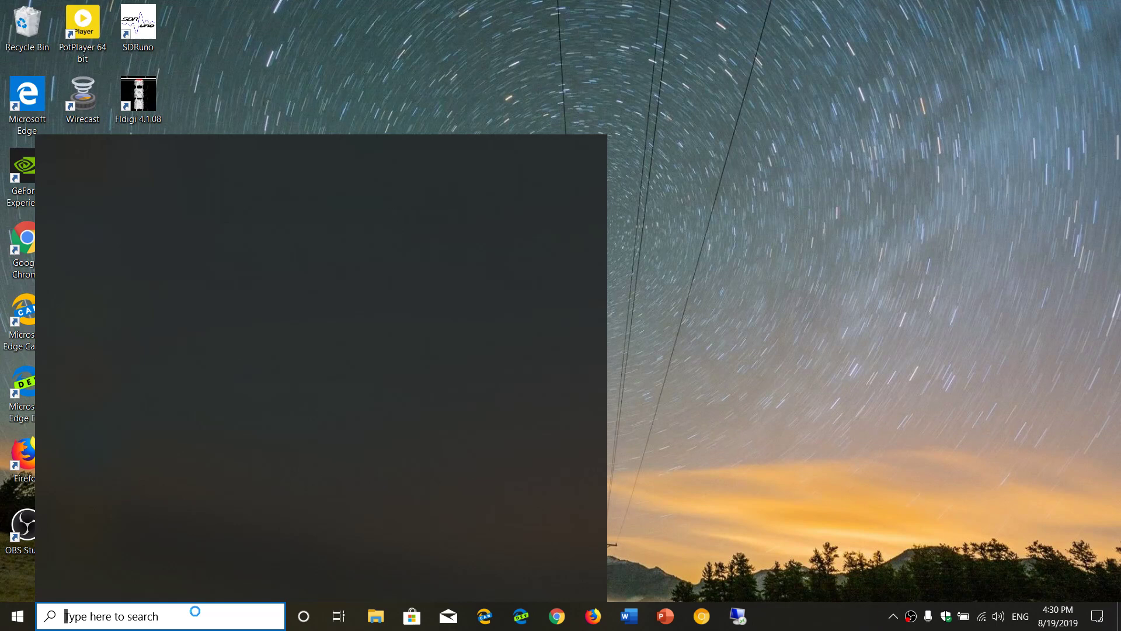
text(screen)
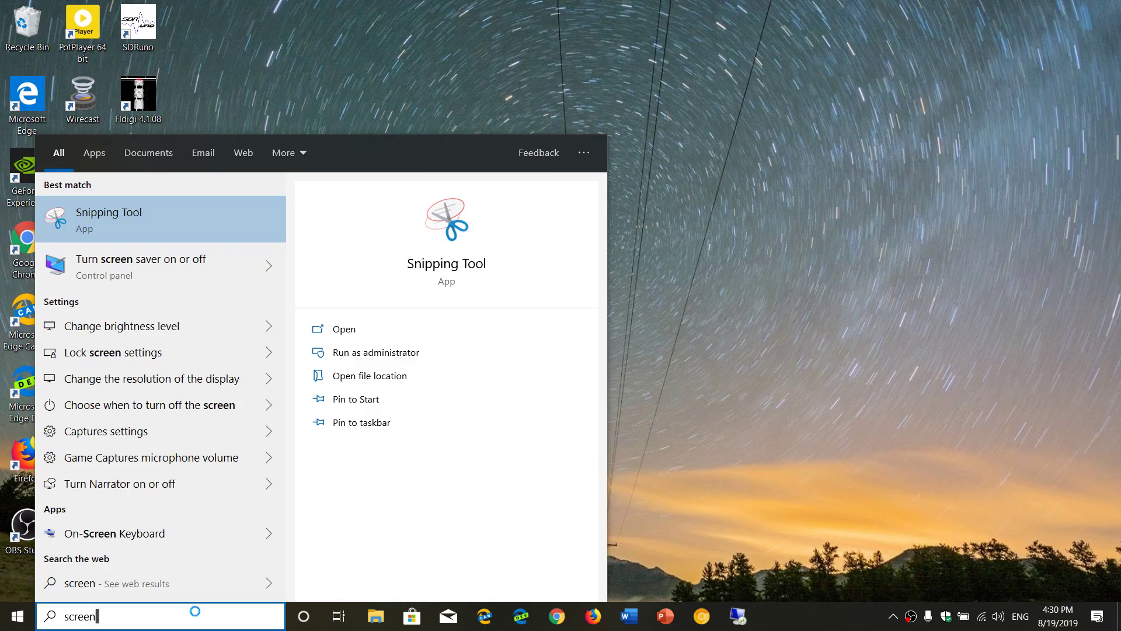
mouse_move(151, 285)
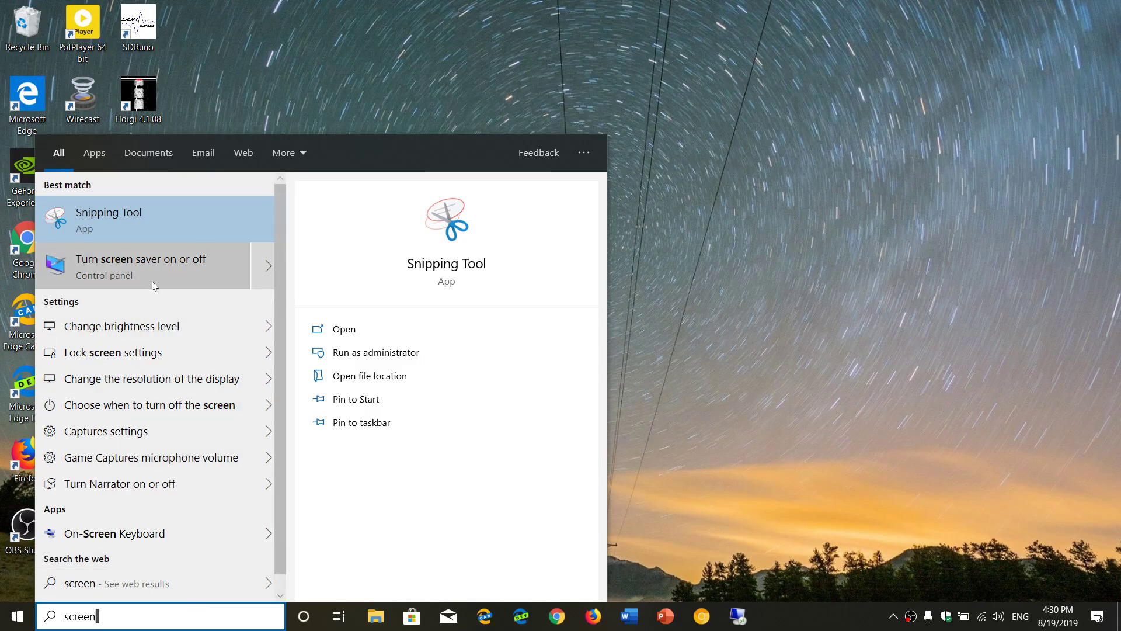
Reopen Screen Saver Settings from the search result, confirm None, and close it unchanged.
click(141, 265)
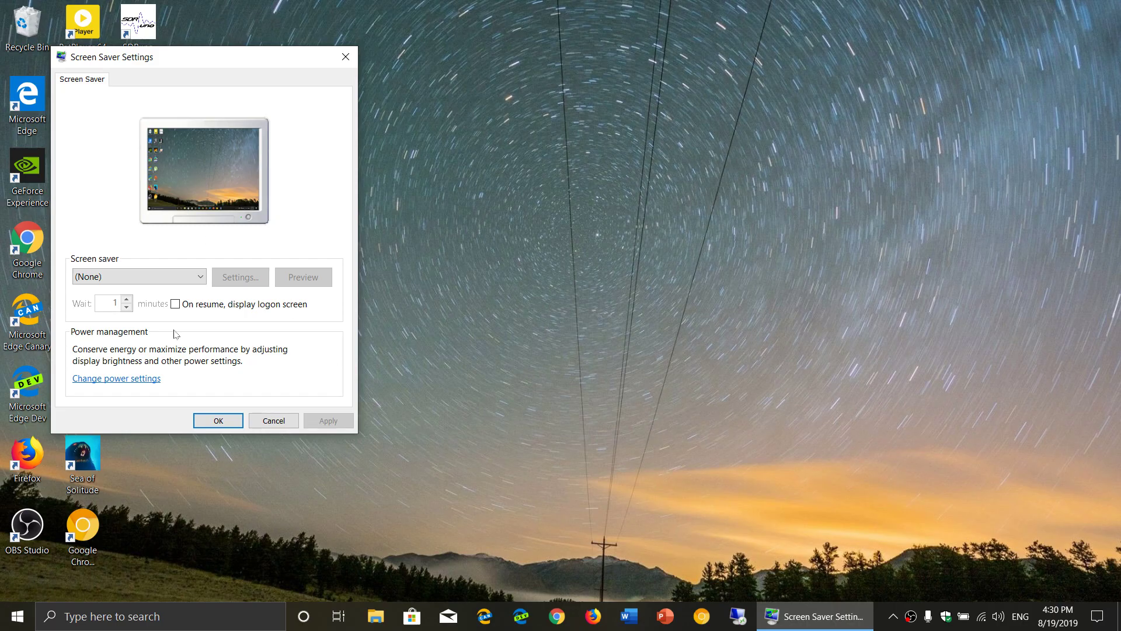
mouse_move(346, 56)
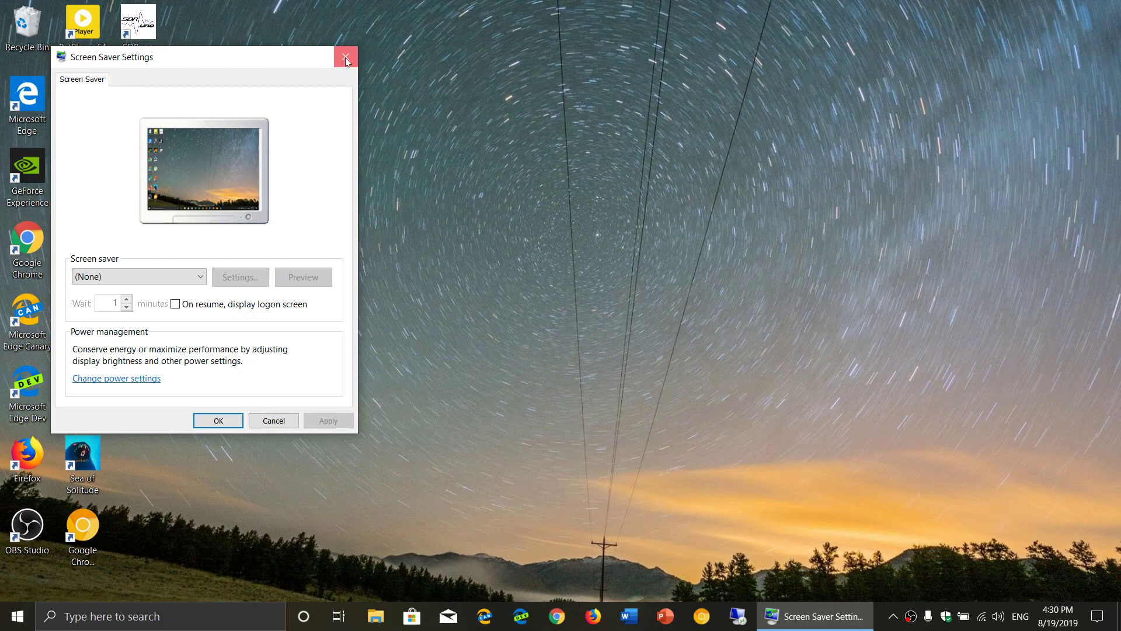
click(345, 57)
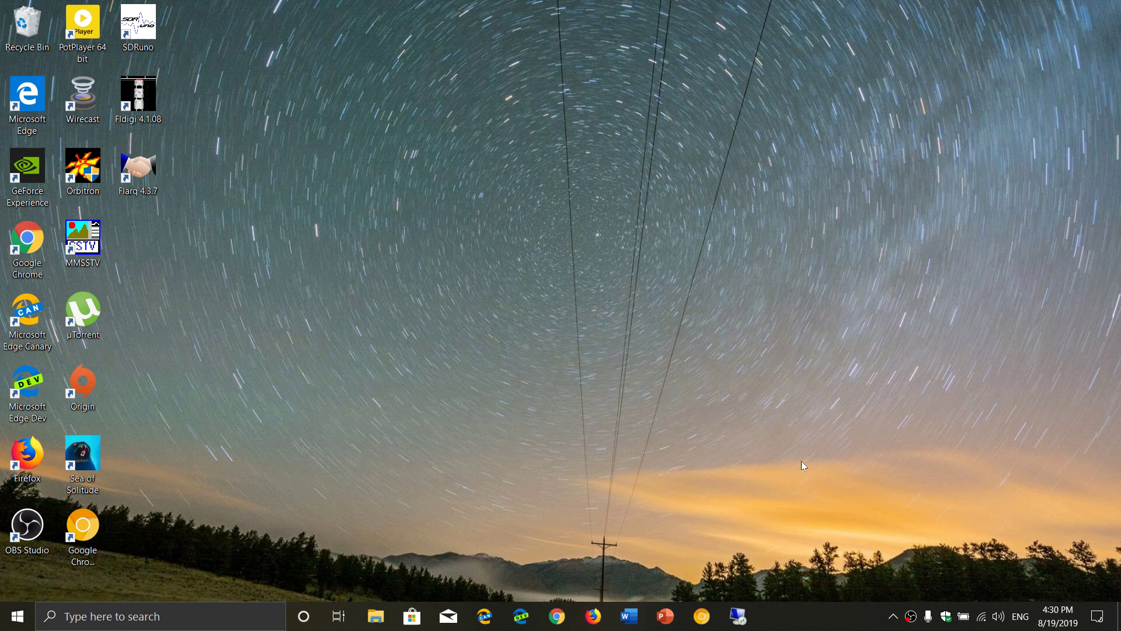